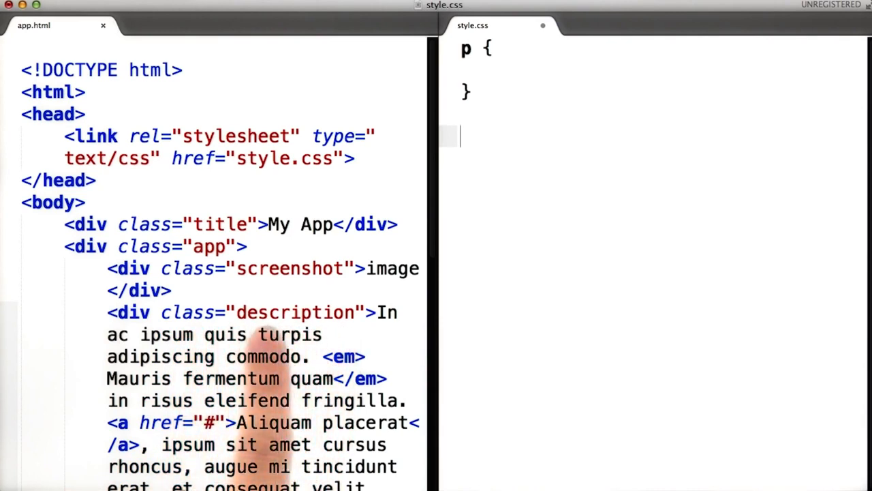
Add an empty .description rule under the p rule in style.css
type(".description {")
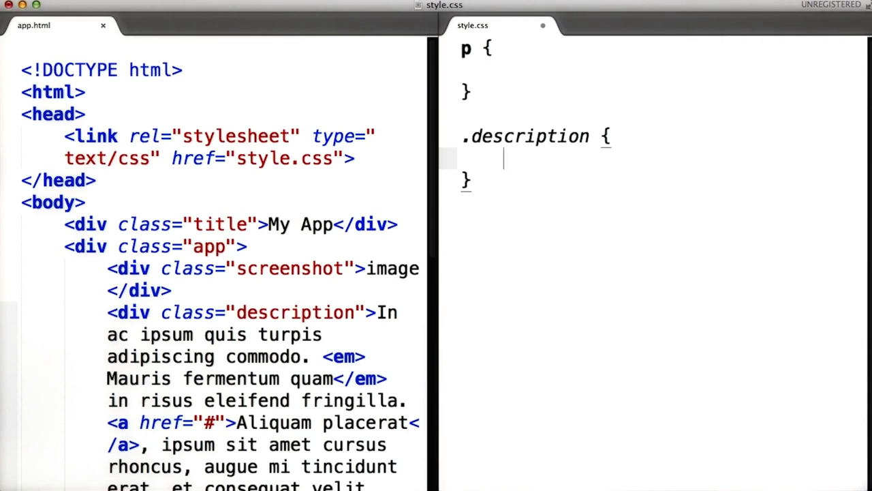
type("color")
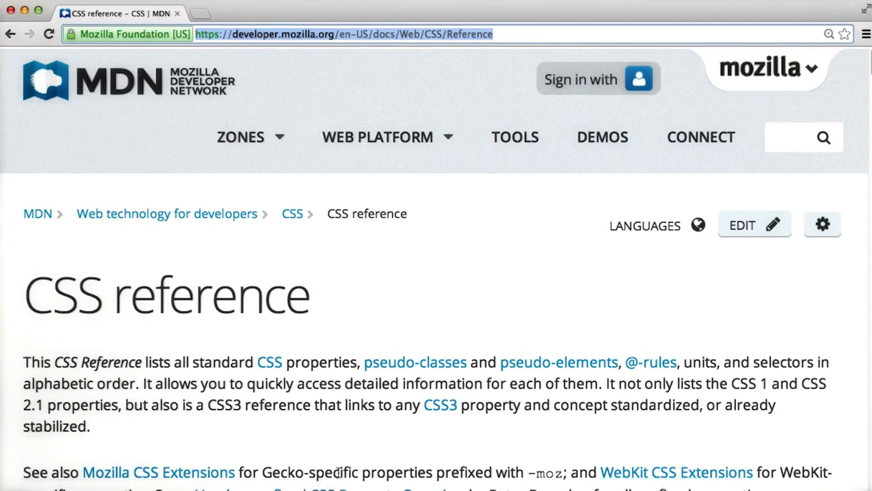
Find 'color' in the MDN CSS Reference index and view its red-text examples
scroll("down", 3)
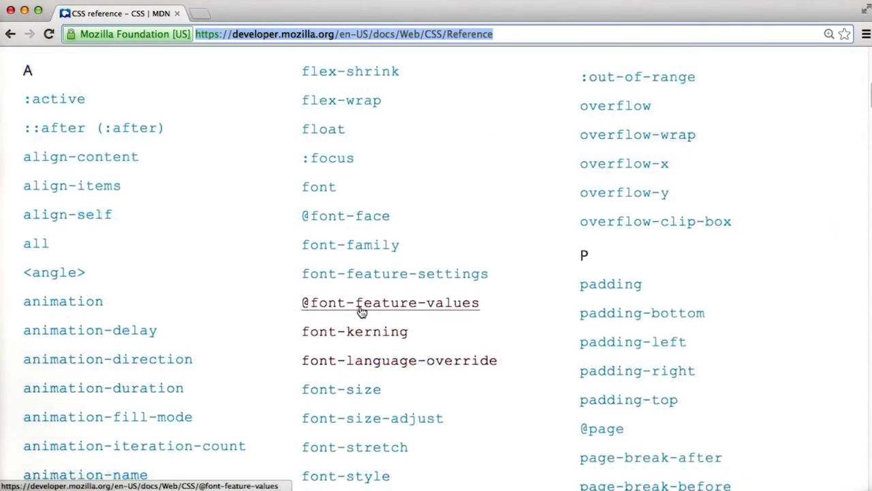
scroll("down", 3)
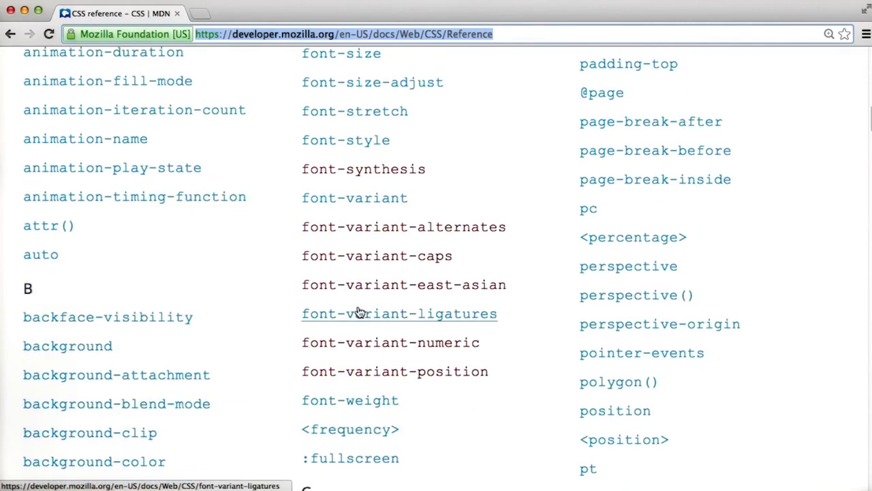
scroll("down", 3)
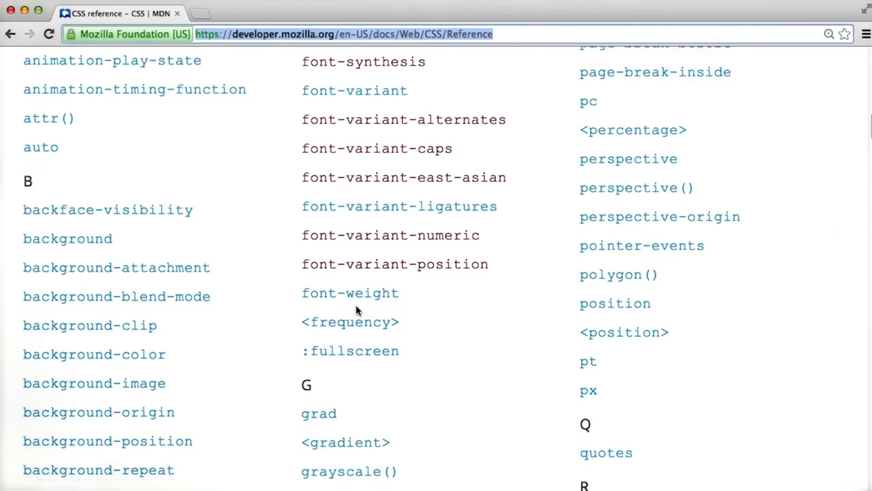
scroll("down", 3)
type("color")
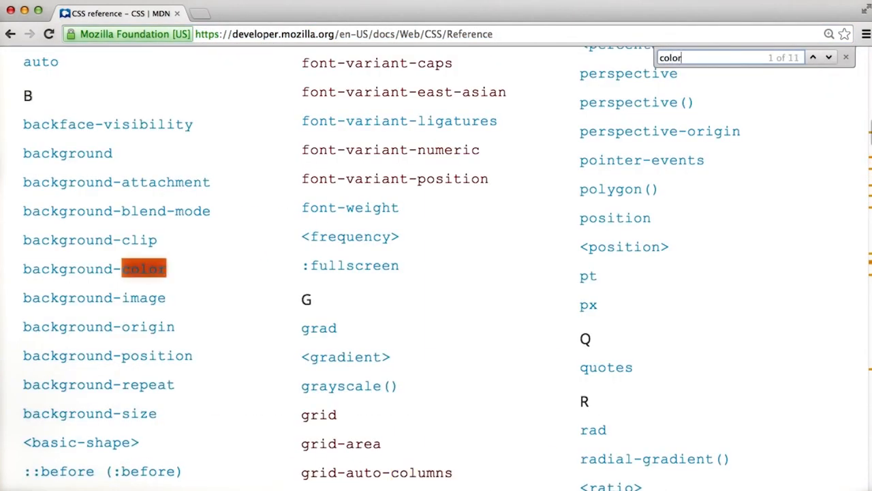
left_click(143, 268)
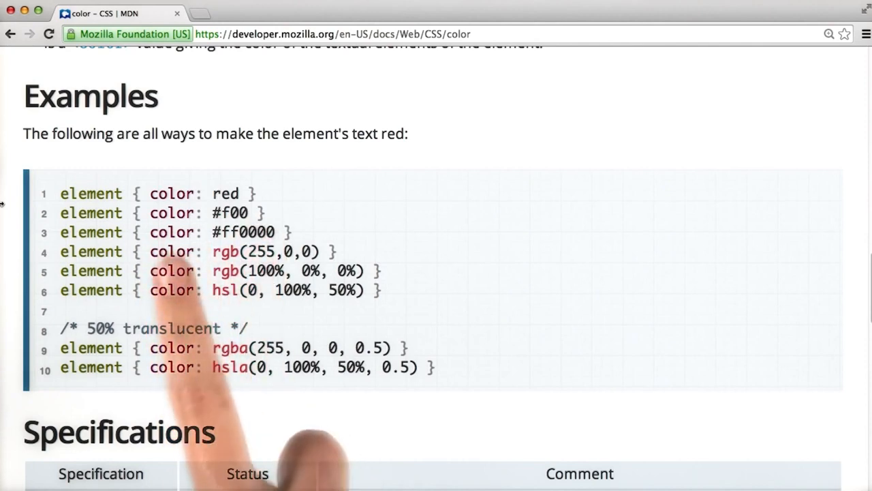
Return to the CSS Reference index and open the font-style page
left_click(10, 34)
type("font-style")
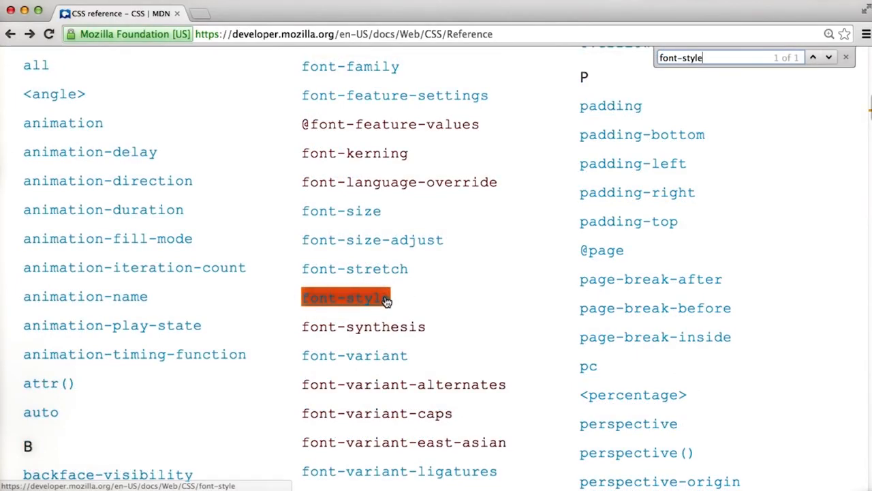
left_click(346, 298)
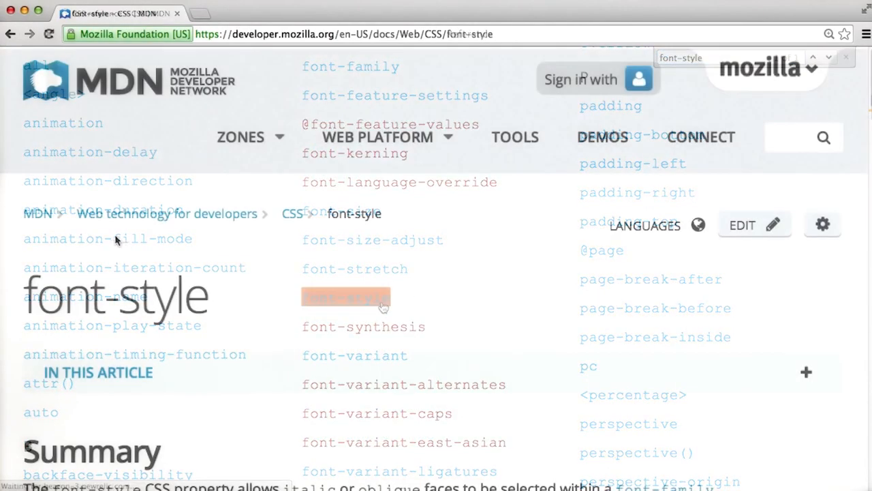